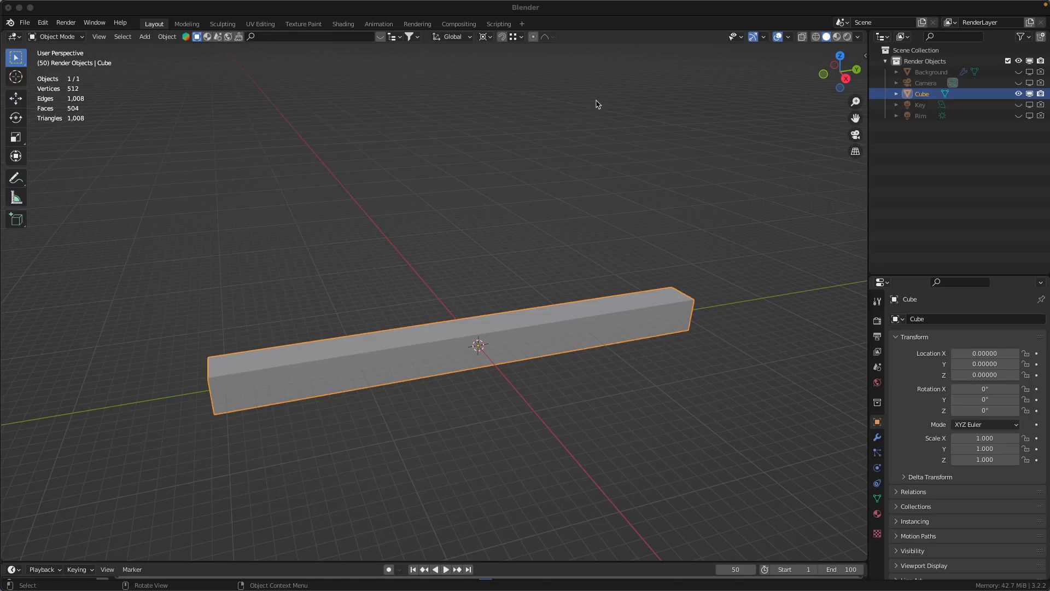
mouse_move(595, 104)
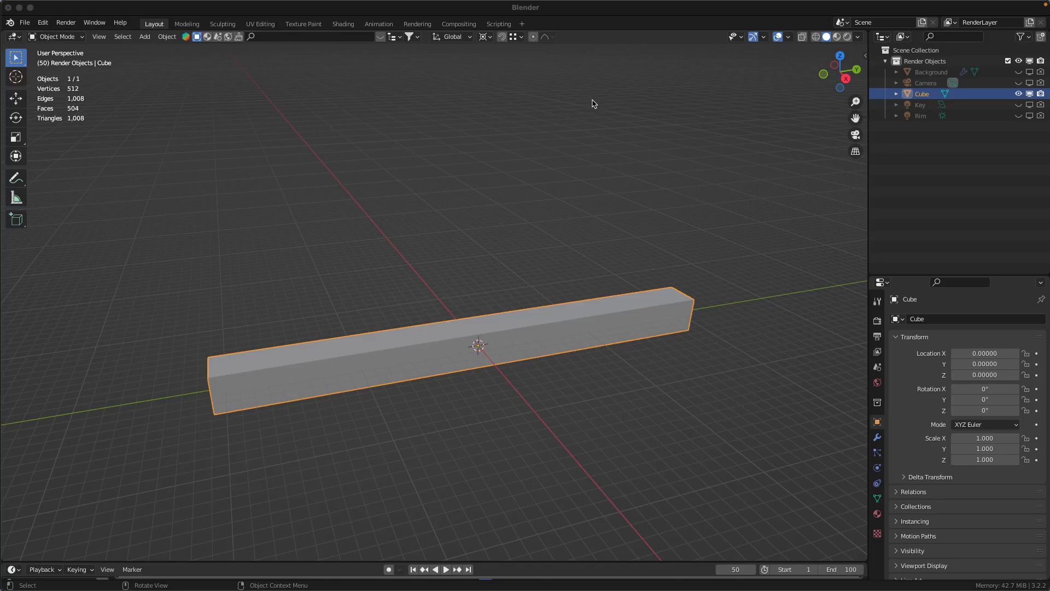
mouse_move(593, 99)
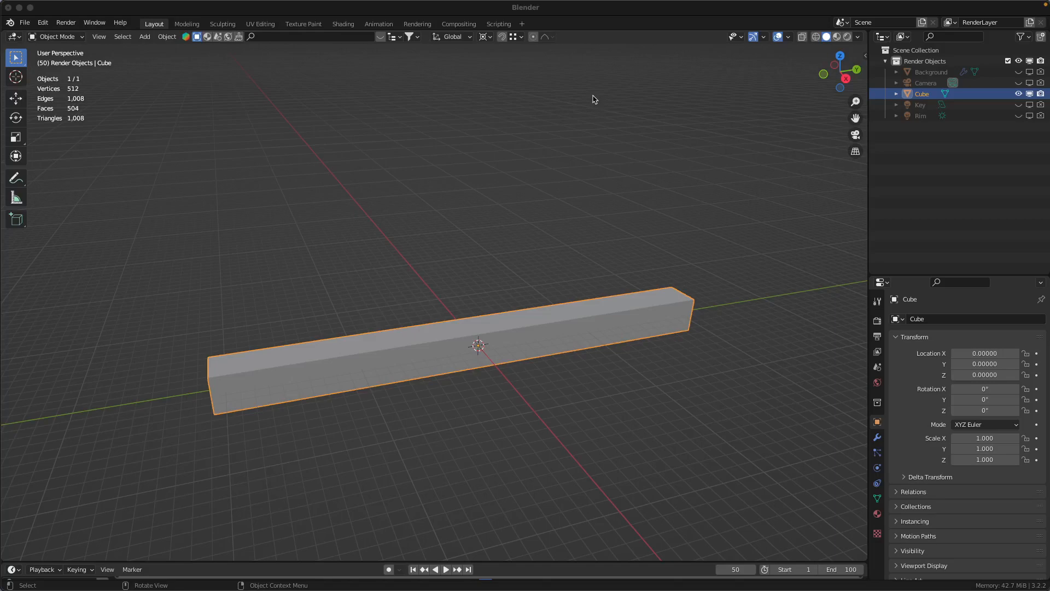
mouse_move(584, 158)
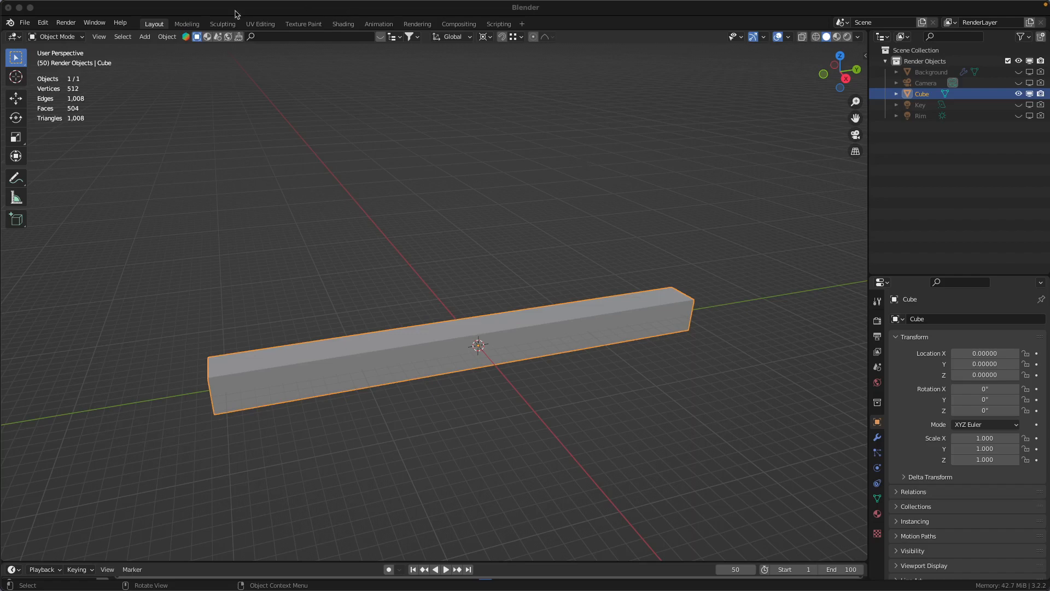
Switch the long bar from Object Mode into Edit Mode via the mode dropdown.
left_click(57, 37)
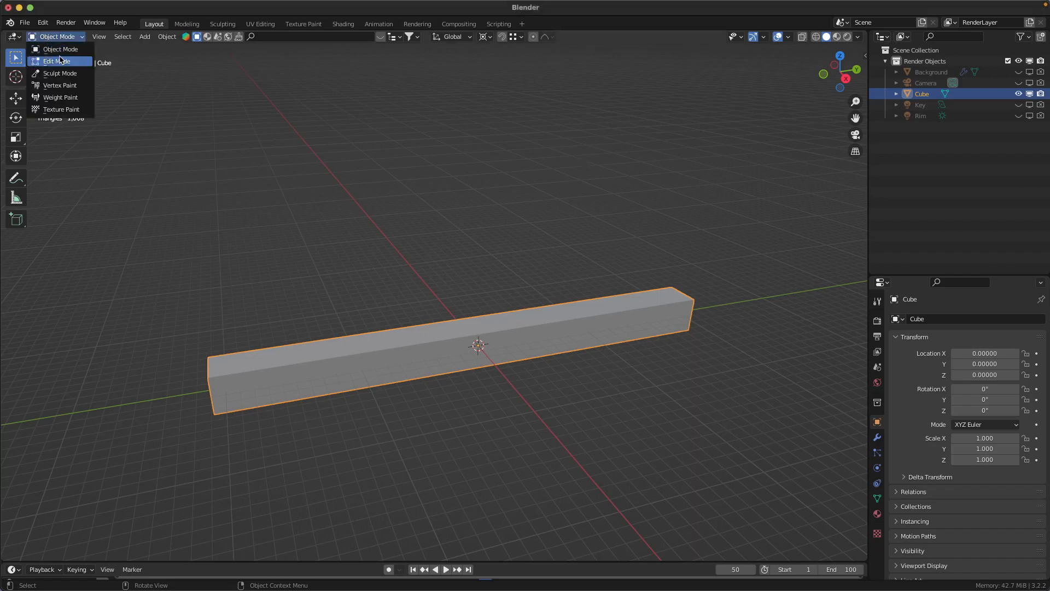
left_click(57, 61)
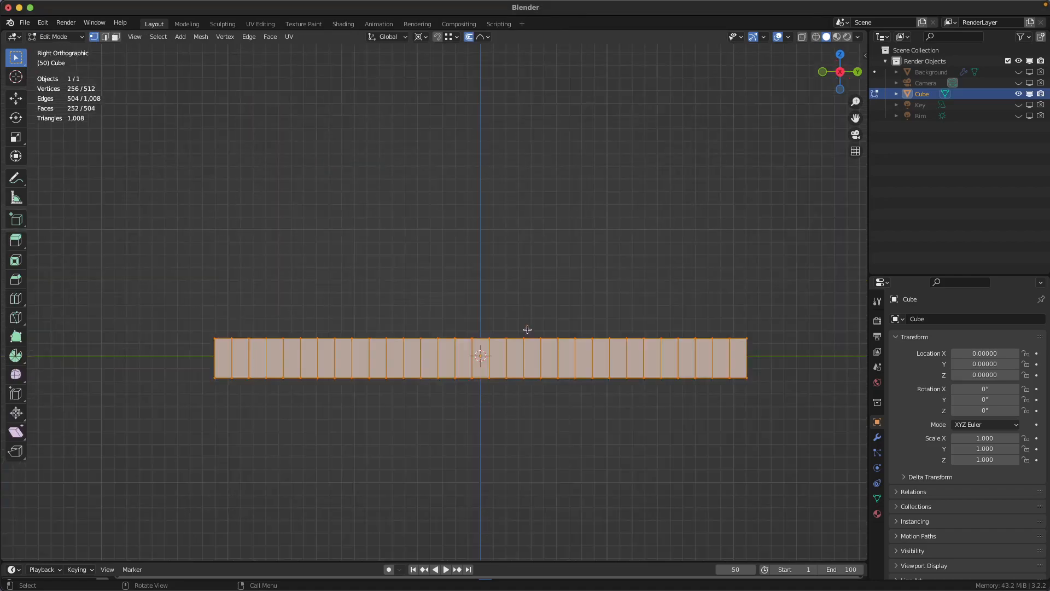
mouse_move(199, 67)
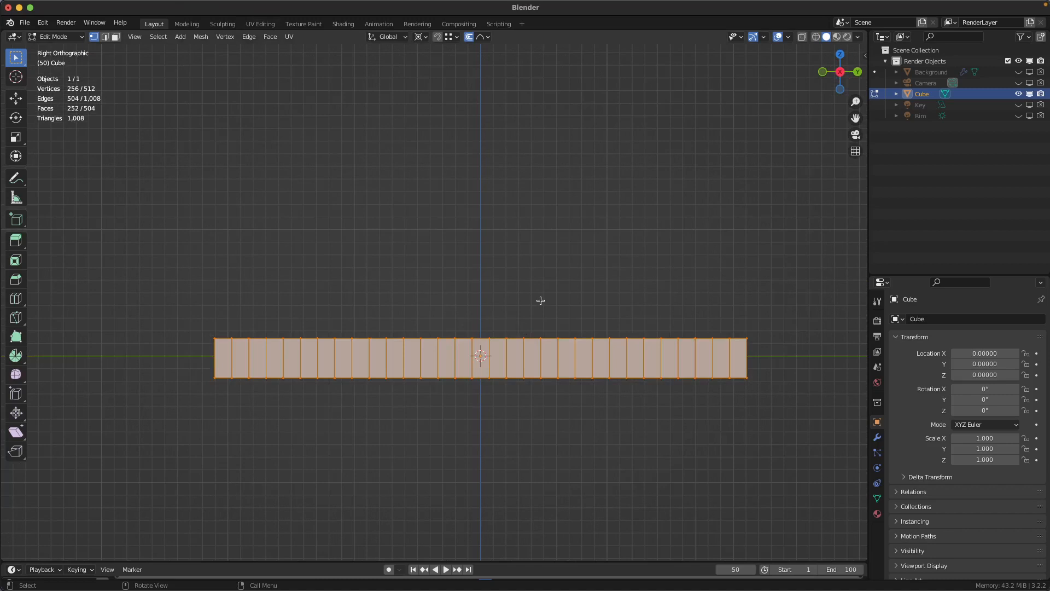
mouse_move(563, 289)
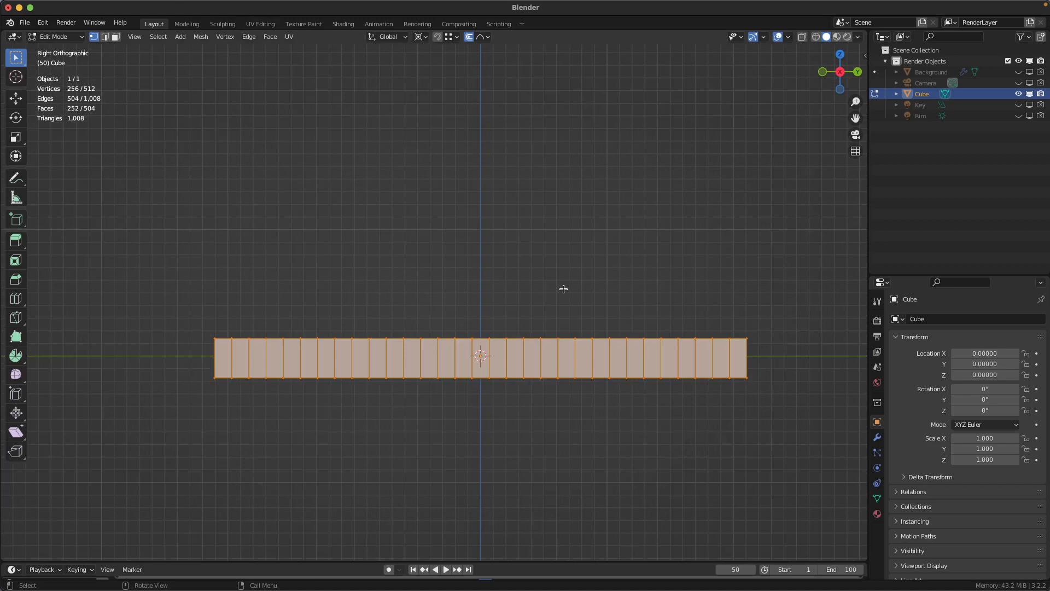
mouse_move(519, 346)
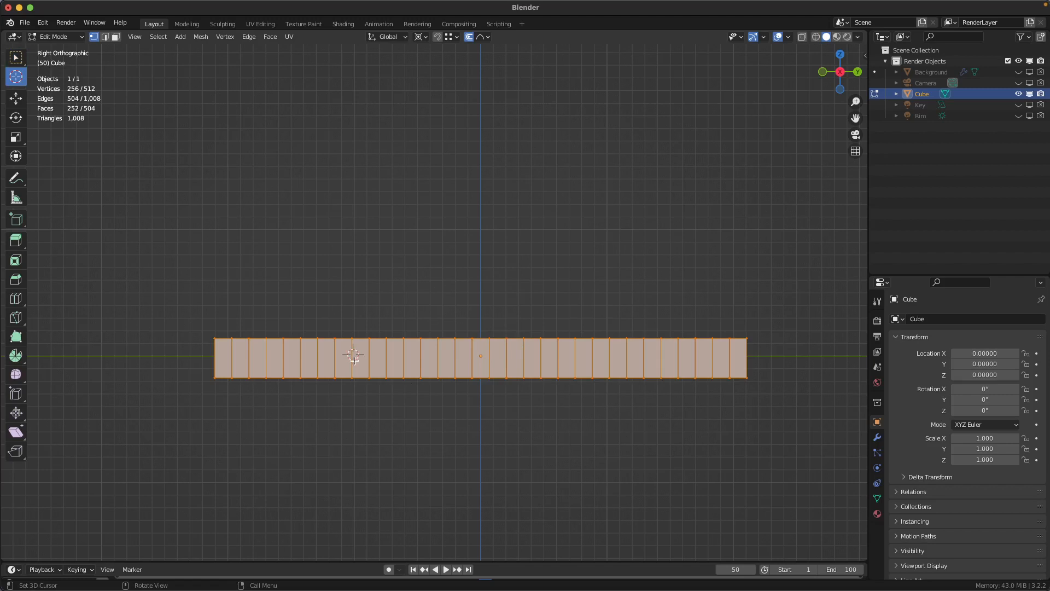
mouse_move(301, 126)
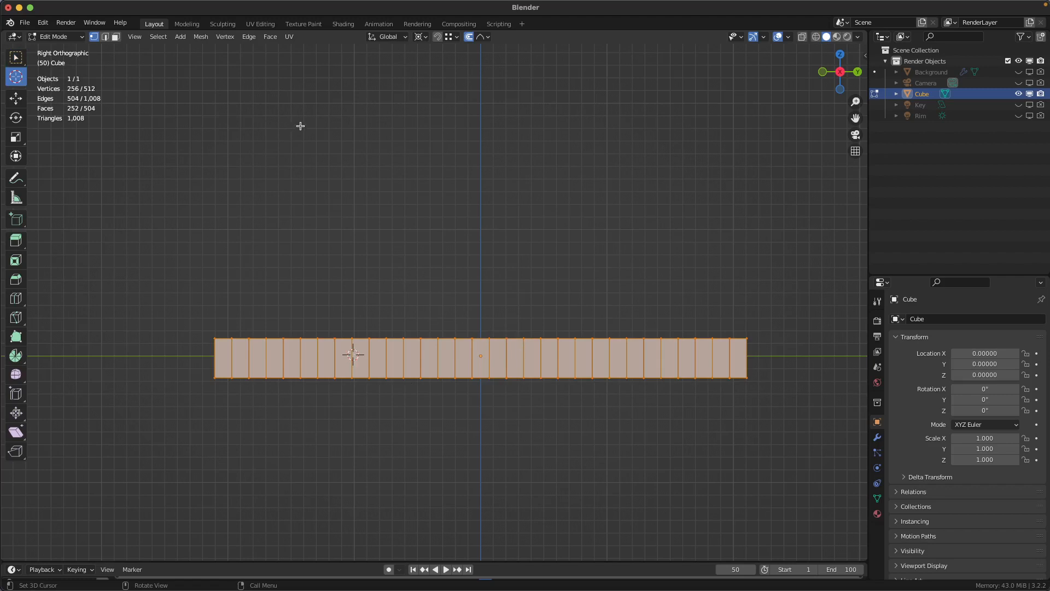
mouse_move(262, 86)
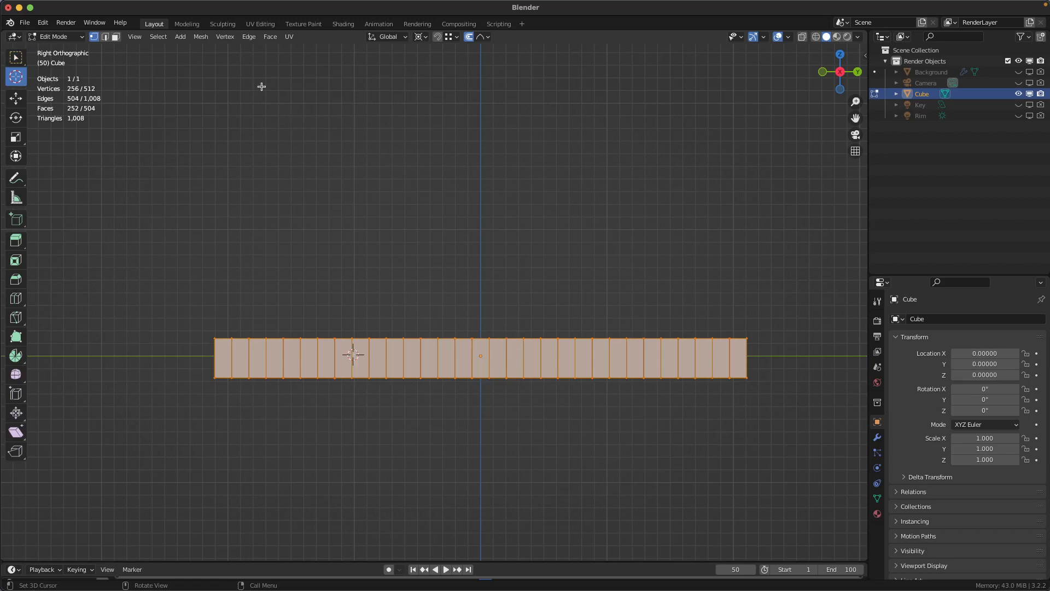
Start the Mesh > Transform > Bend tool on the bar's geometry.
left_click(200, 36)
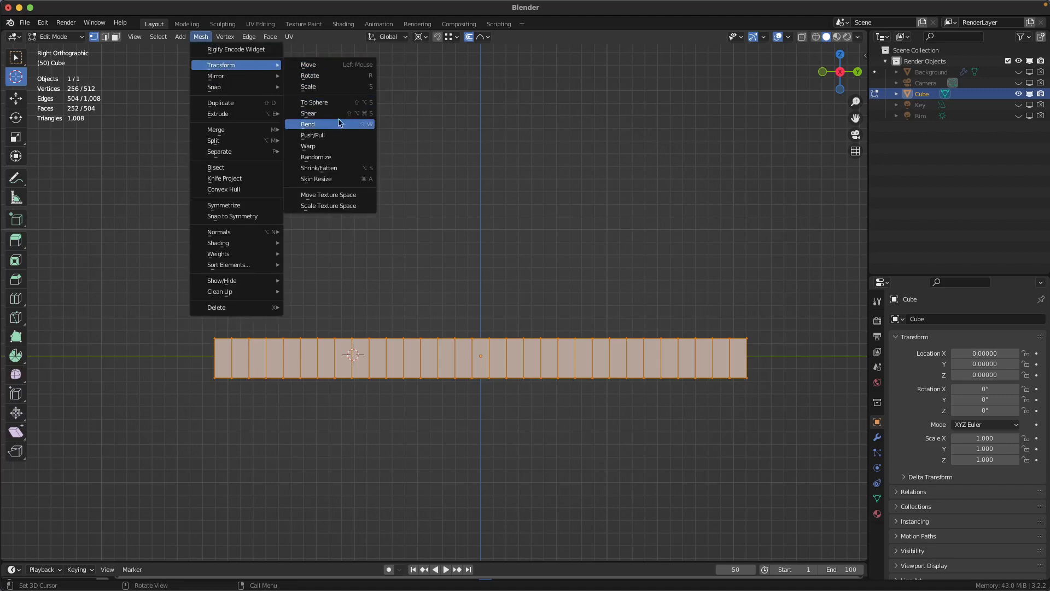
mouse_move(338, 124)
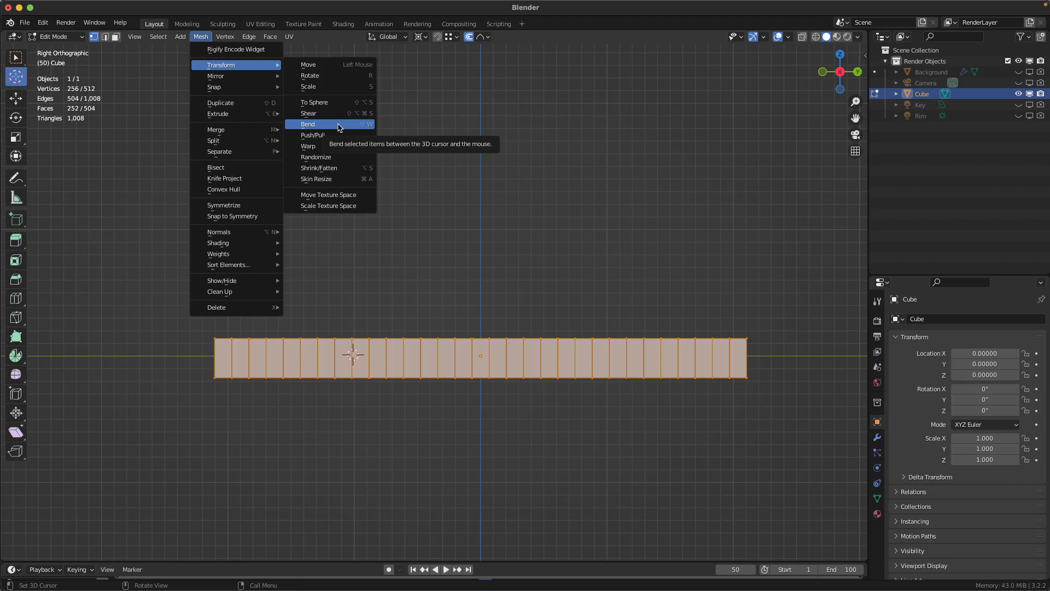
left_click(307, 124)
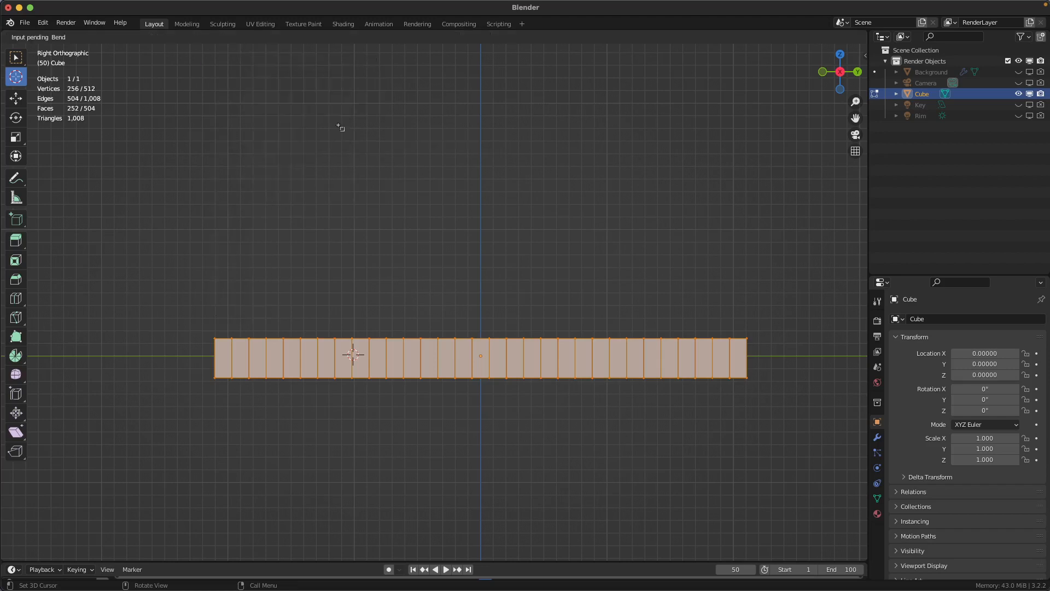
mouse_move(747, 358)
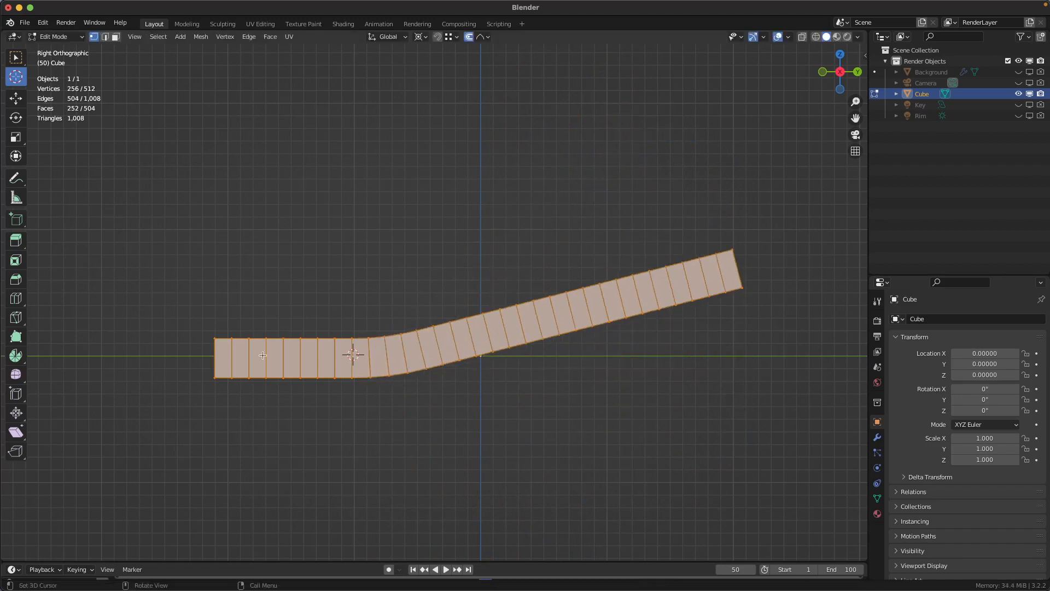
mouse_move(330, 319)
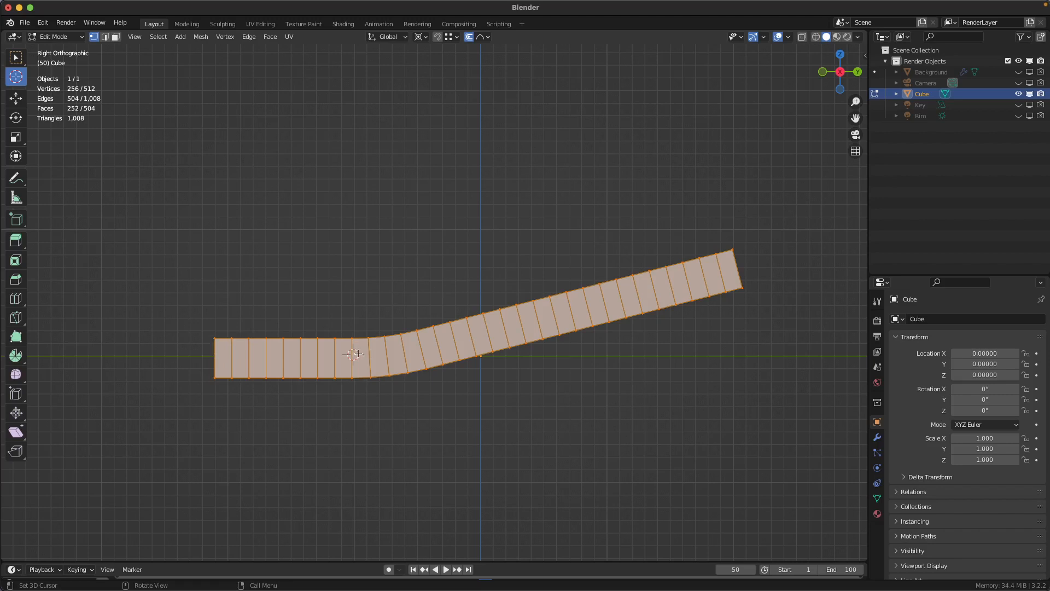
mouse_move(212, 343)
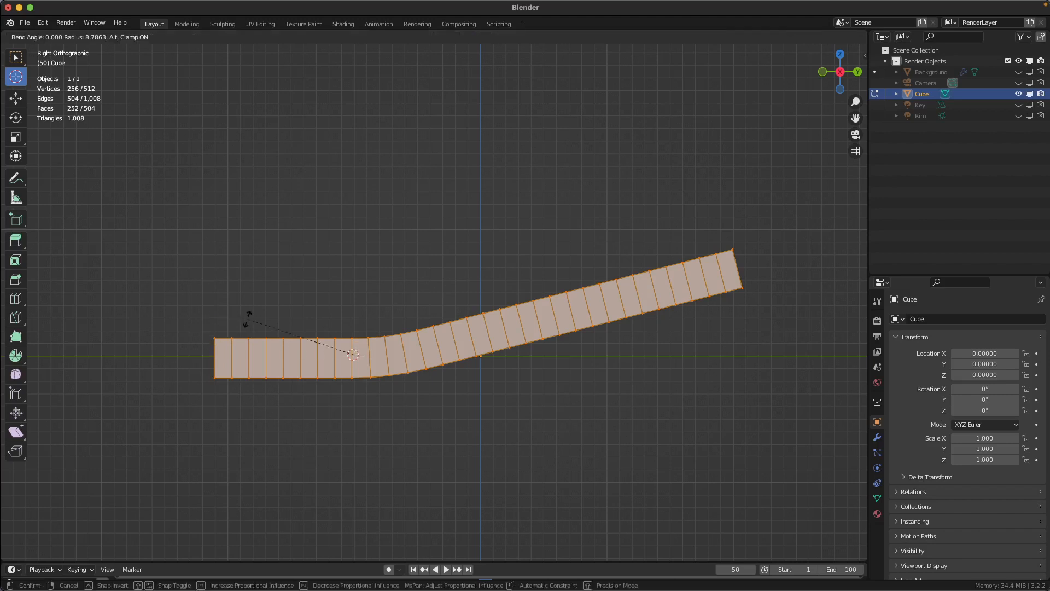
mouse_move(376, 209)
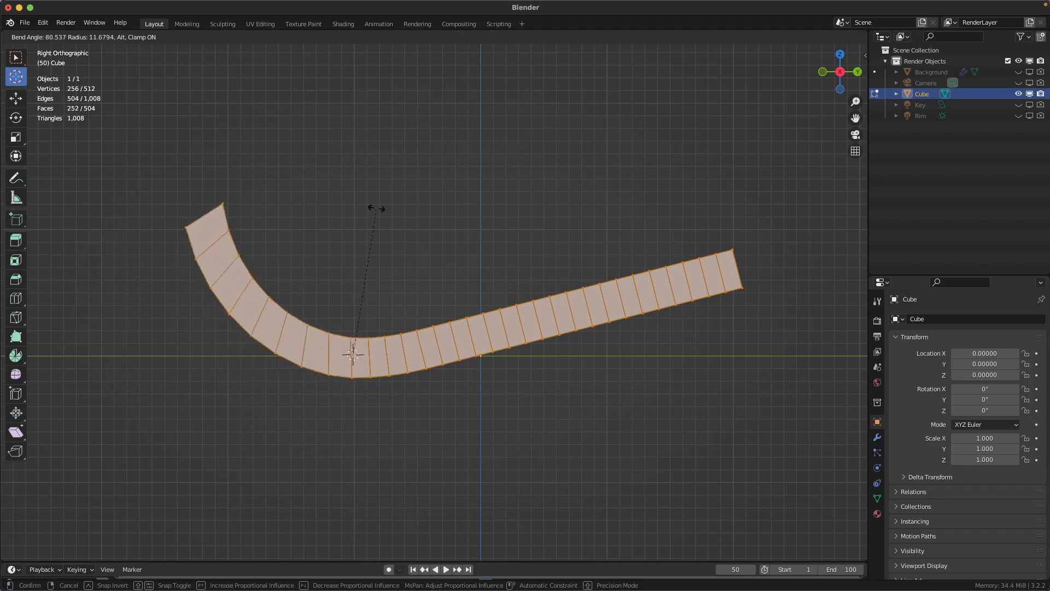
mouse_move(258, 216)
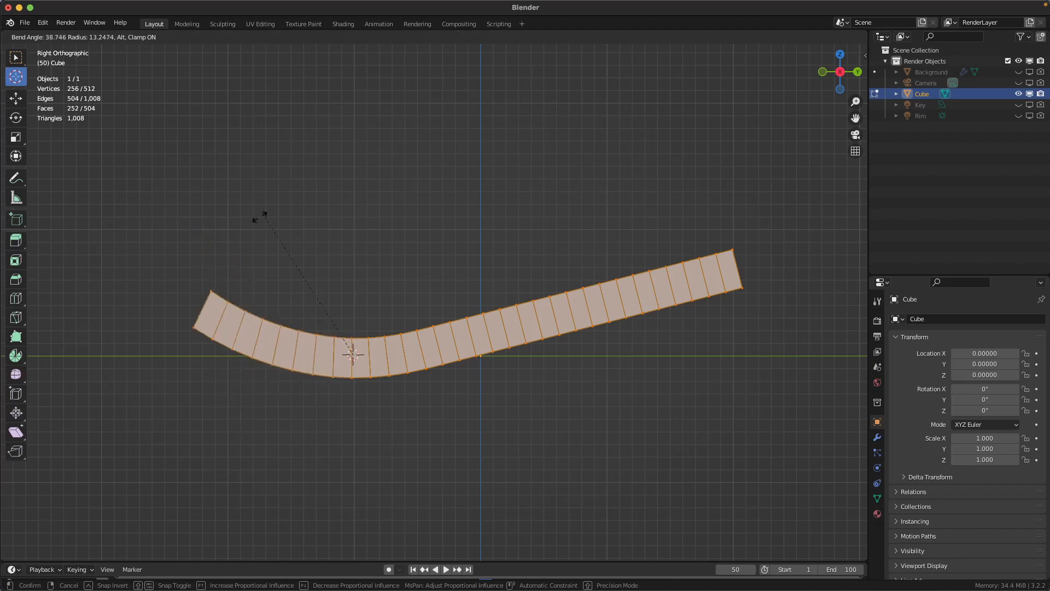
Confirm the bend so the bar's right portion angles upward at the 3D cursor.
left_click(351, 354)
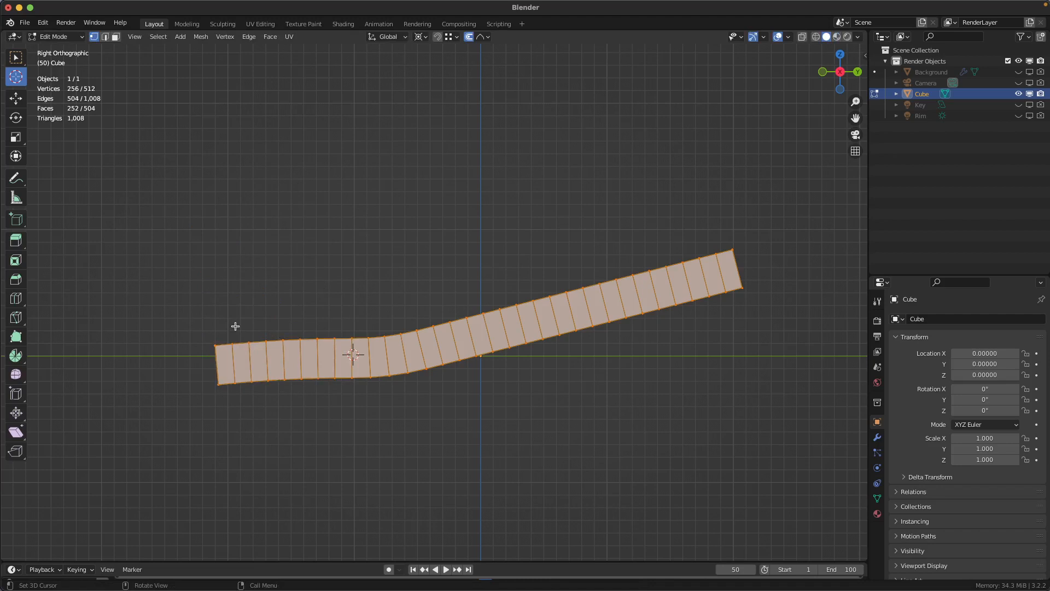
mouse_move(744, 296)
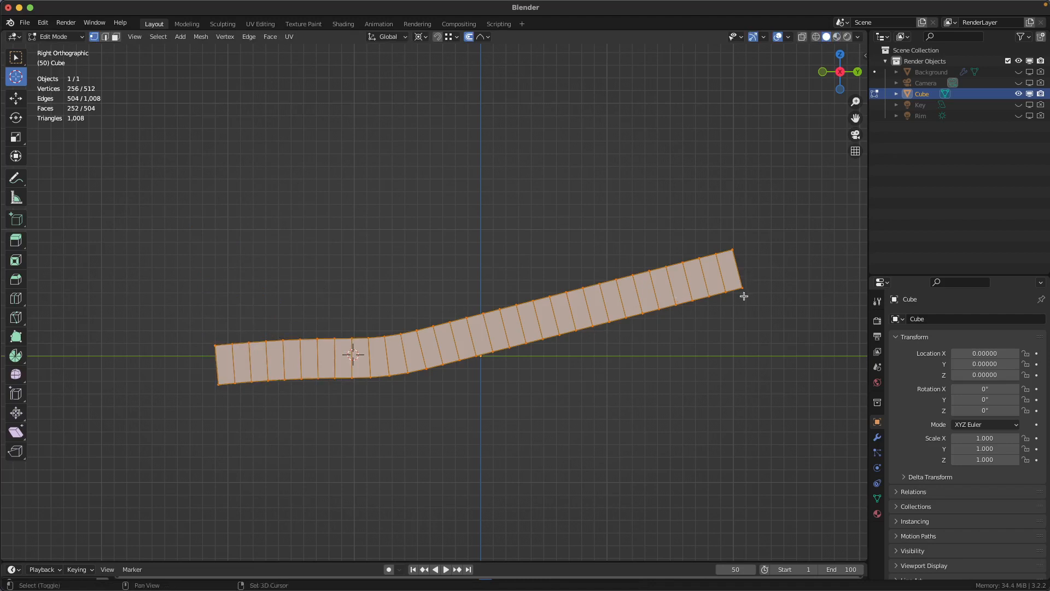
mouse_move(528, 69)
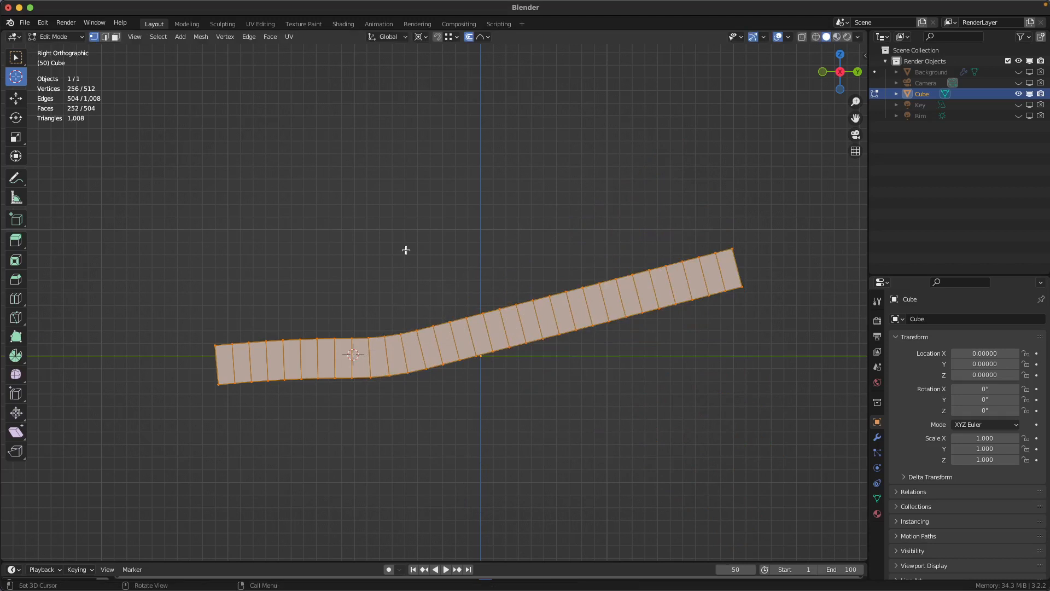
mouse_move(344, 246)
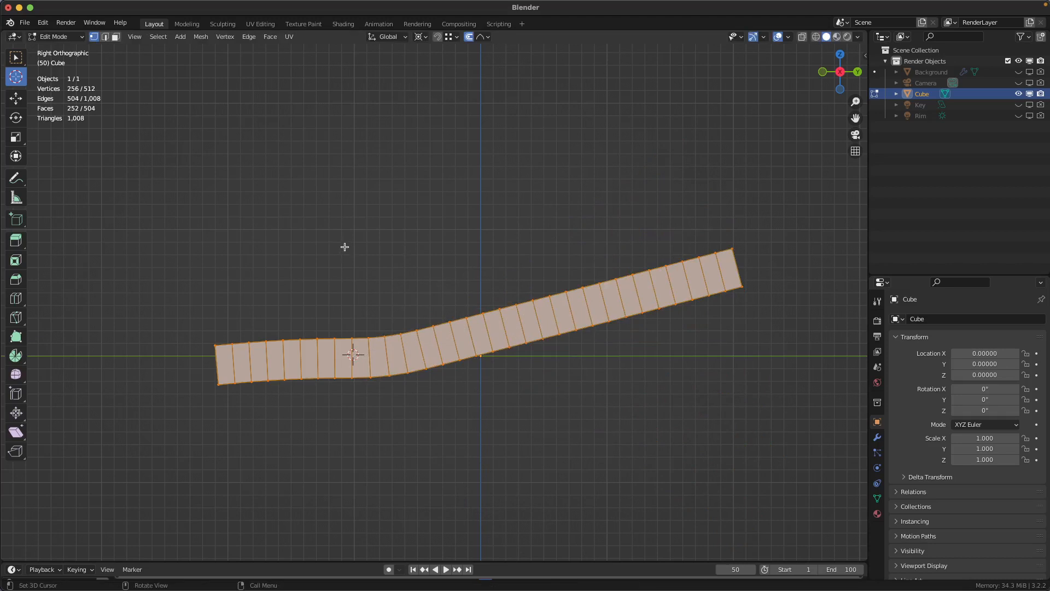
mouse_move(344, 246)
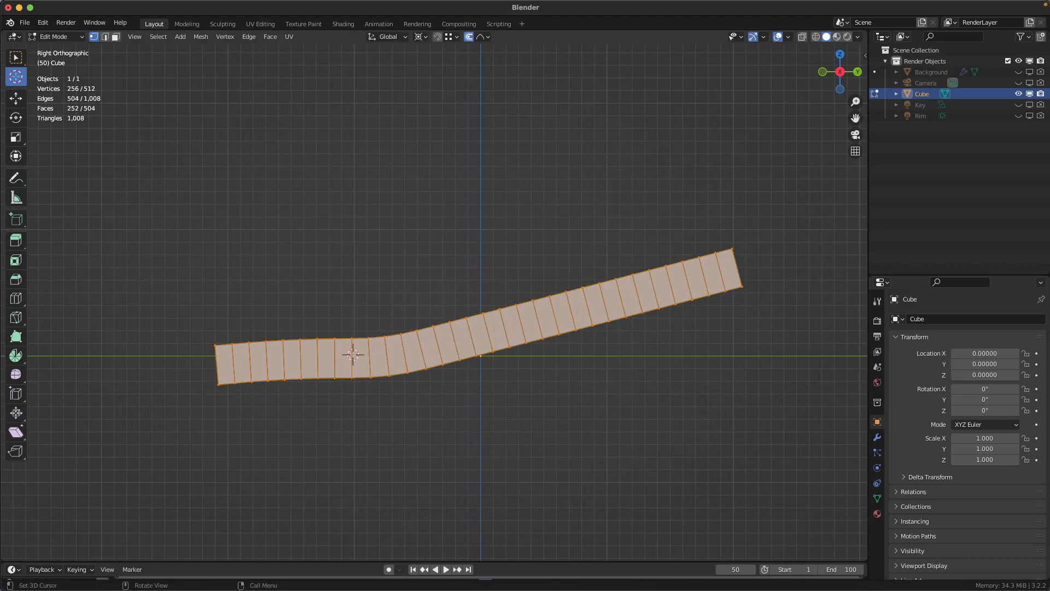